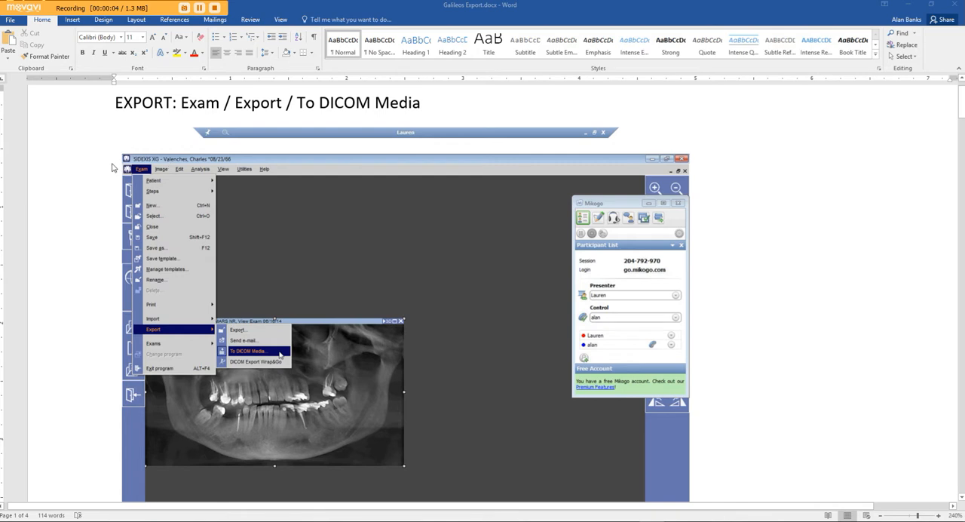
mouse_move(150, 145)
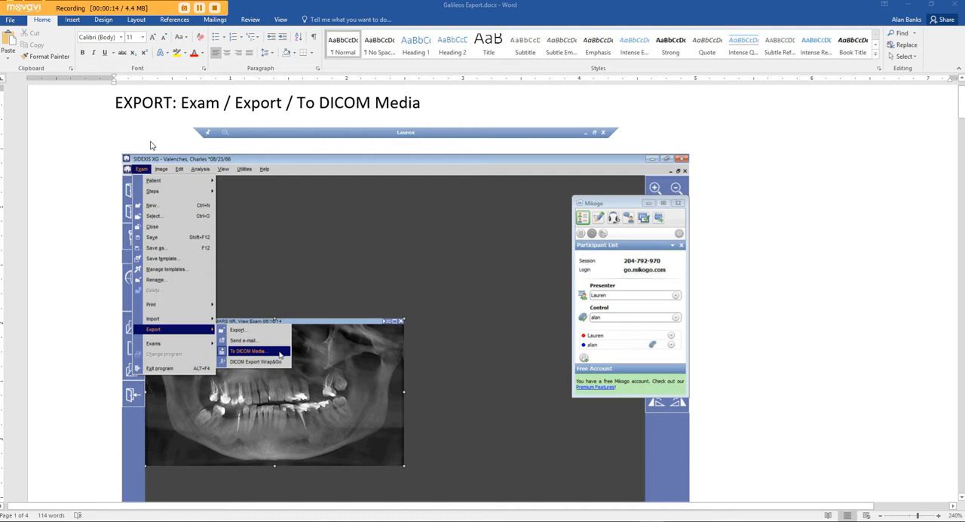
mouse_move(159, 162)
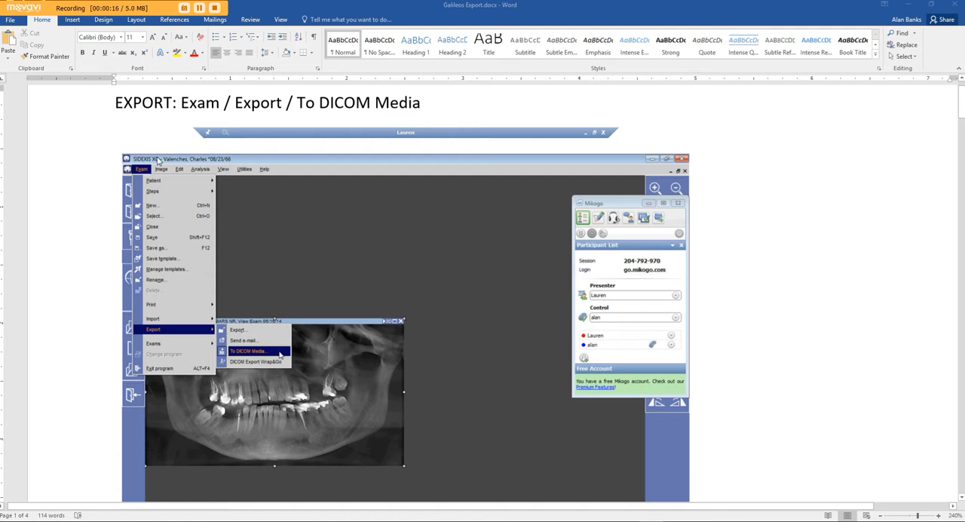
mouse_move(239, 499)
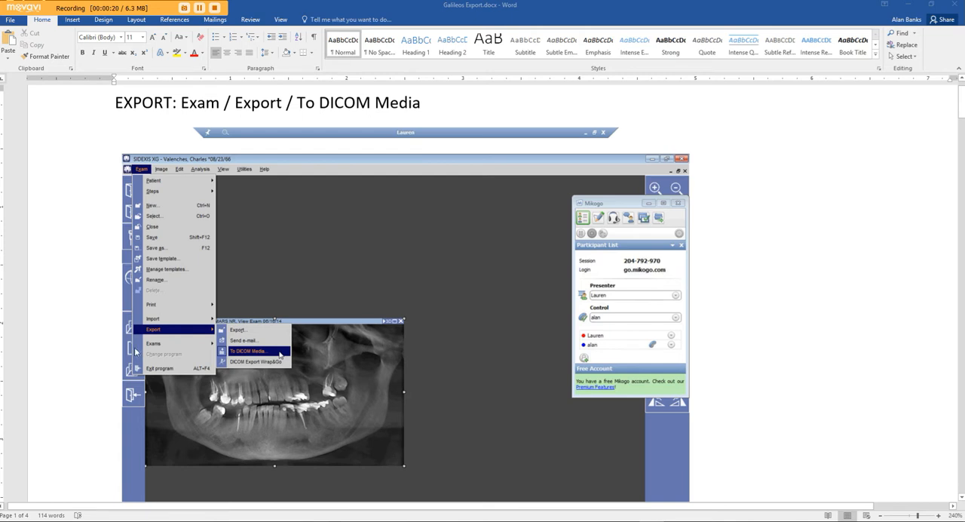
mouse_move(303, 343)
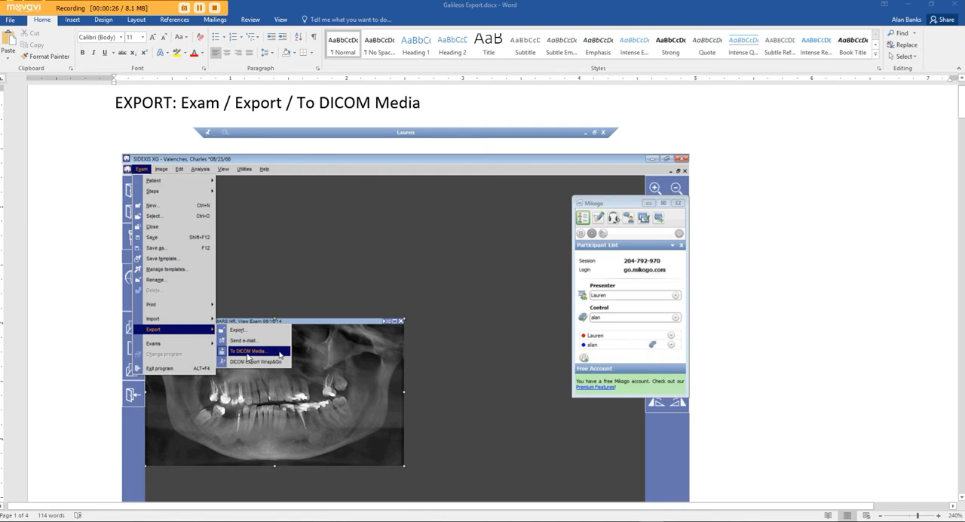
mouse_move(248, 359)
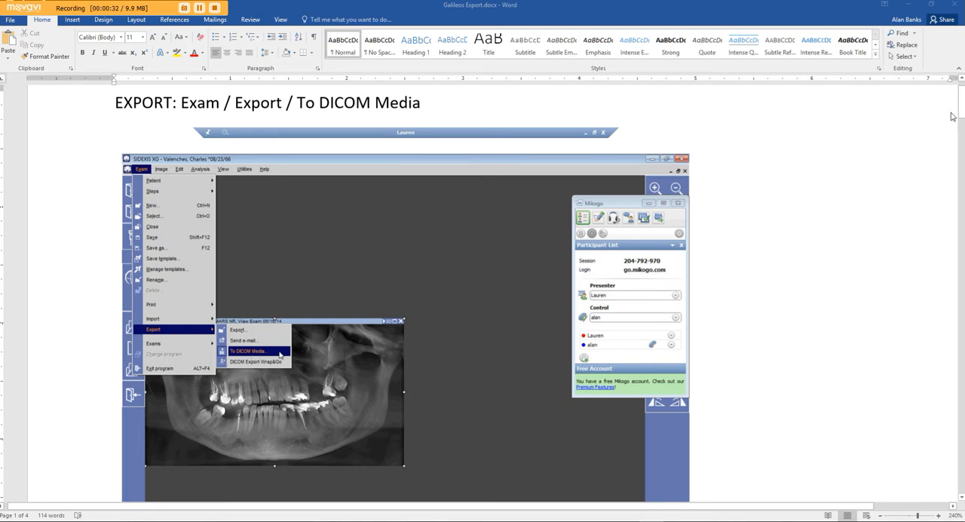
Move to the DICOM exam export settings screenshot in the Word guide.
left_click(249, 349)
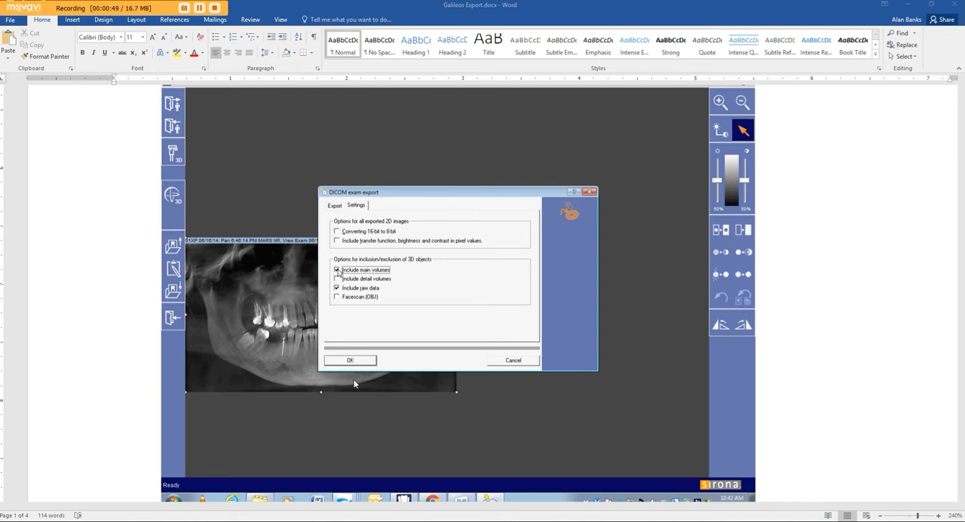
mouse_move(286, 190)
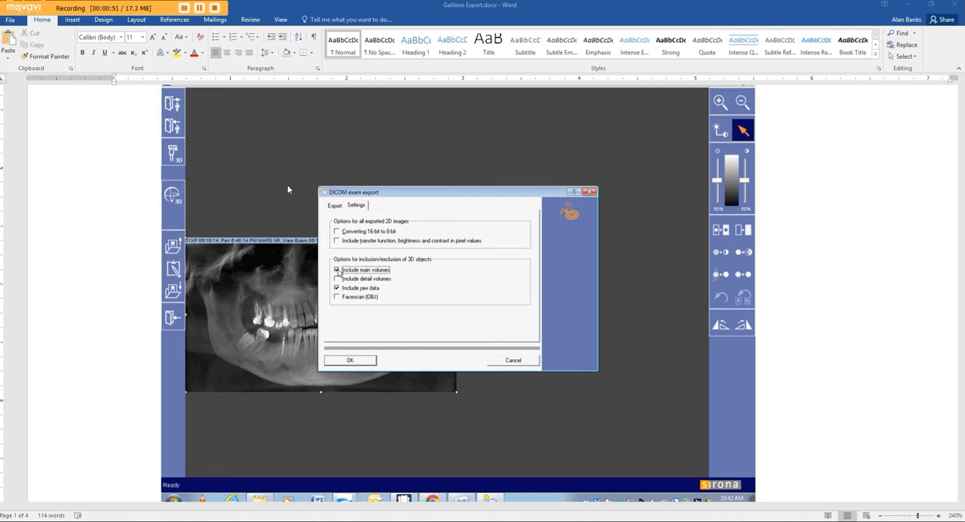
mouse_move(316, 331)
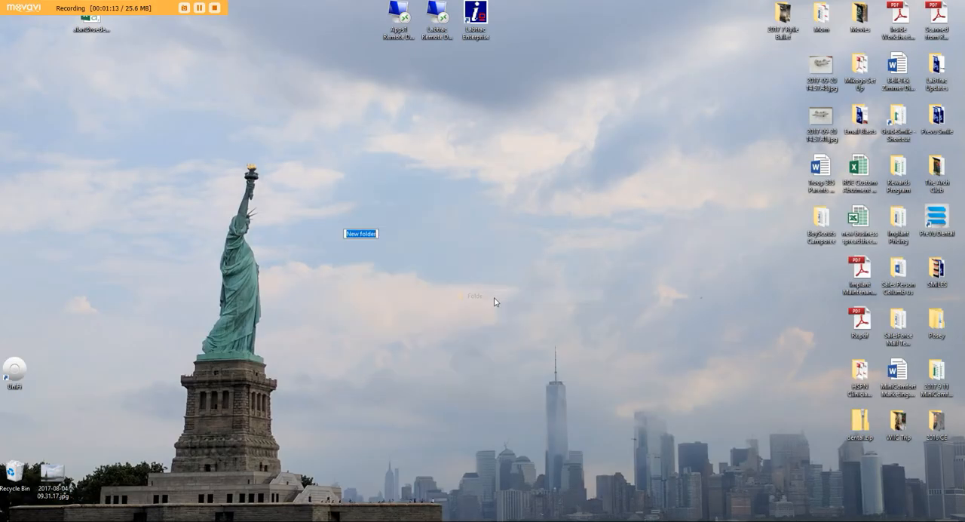
Name the desktop folder ROE DICOM Exports and enter it.
type("ROE DIO")
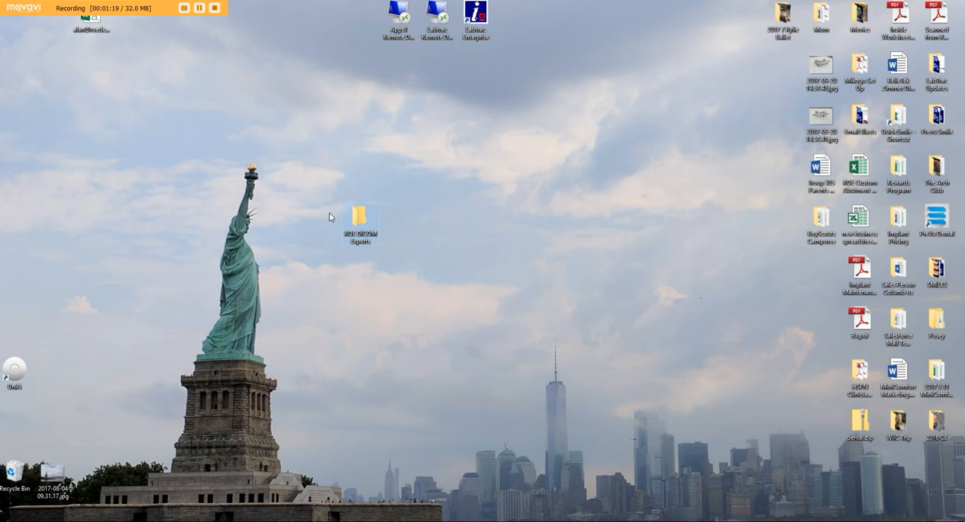
double_click(360, 220)
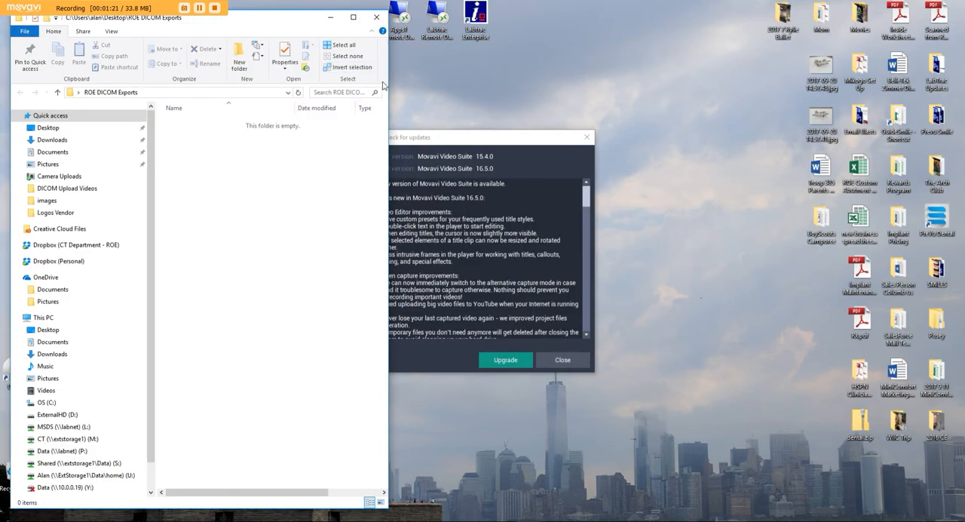
Create a new subfolder inside it named Doe, Jane.
right_click(320, 225)
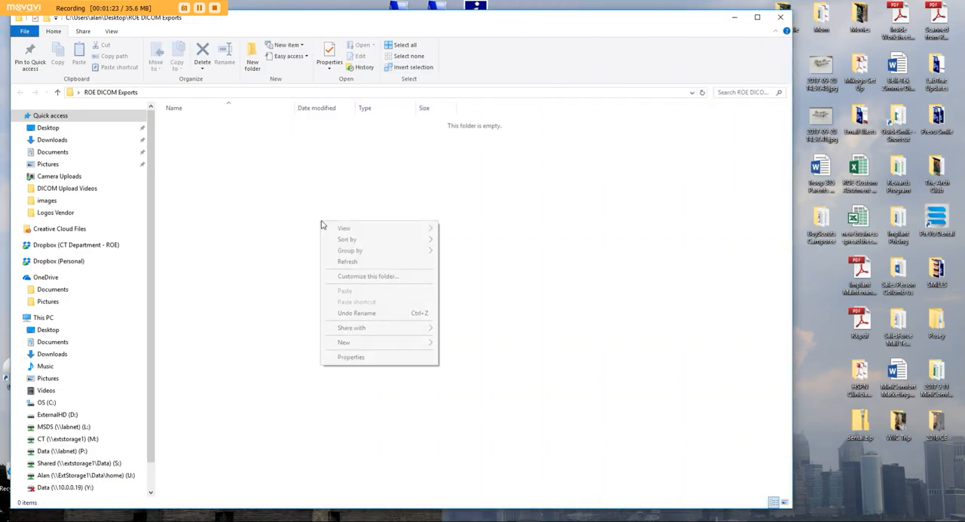
left_click(344, 341)
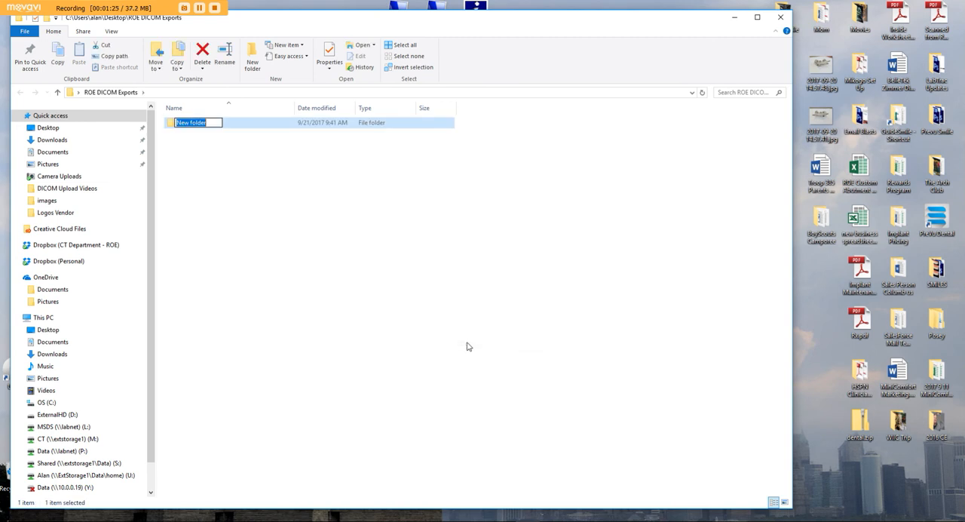
type("Doe, Jane")
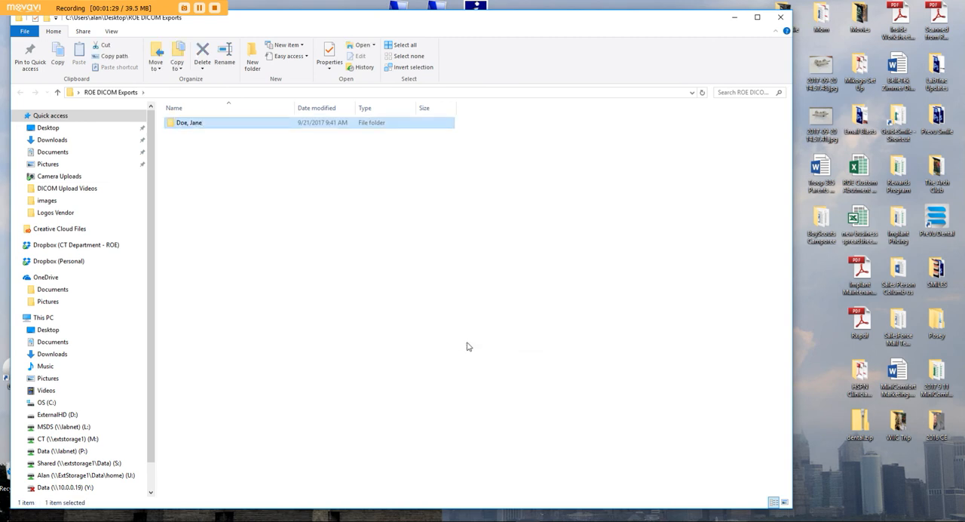
right_click(187, 122)
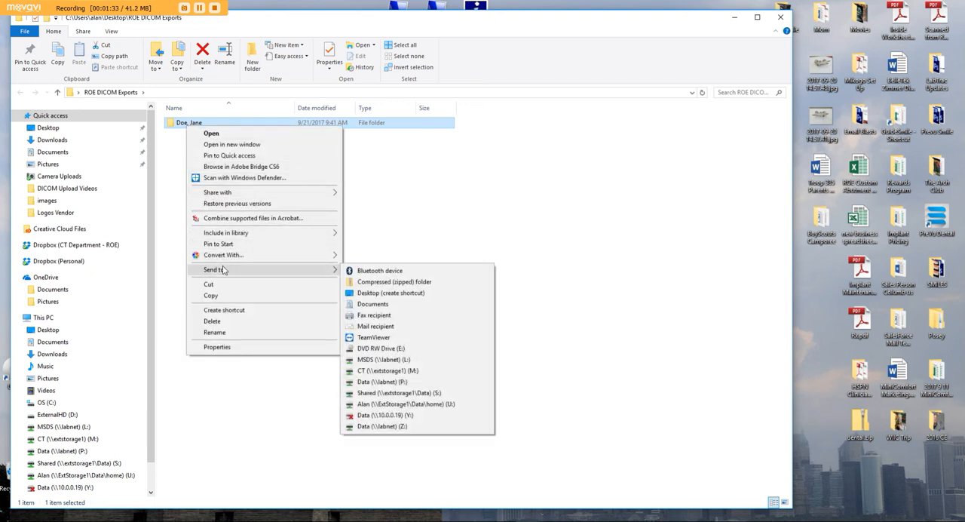
mouse_move(395, 281)
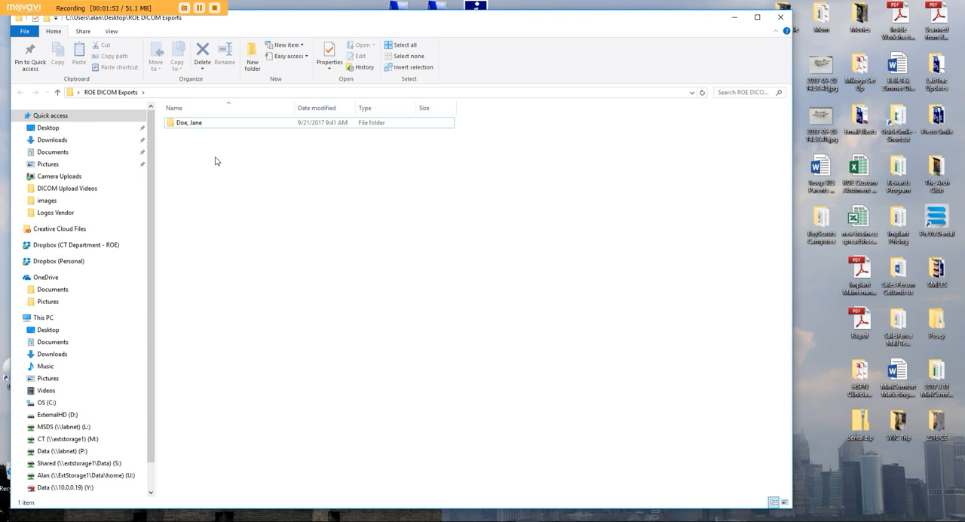
mouse_move(242, 156)
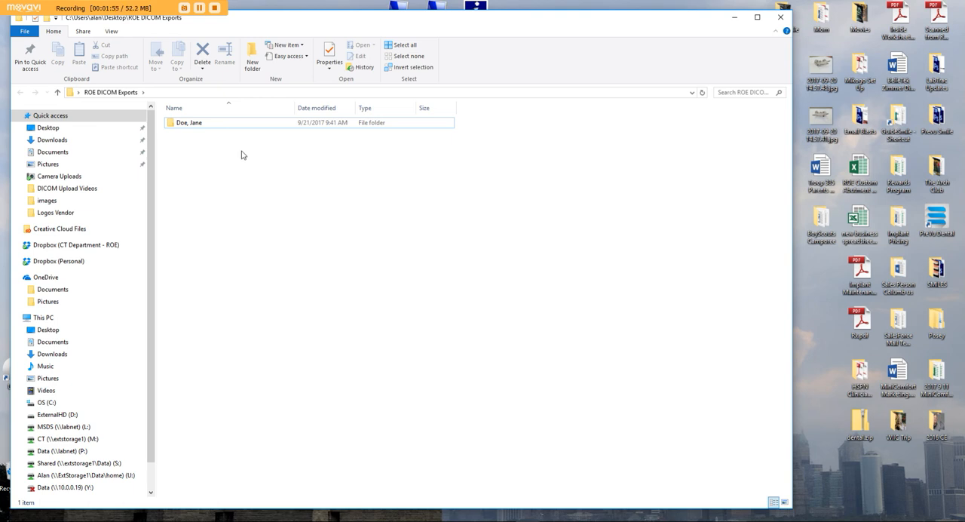
Inside Doe, Jane, add two subfolders named Appliance and Patient.
left_click(190, 122)
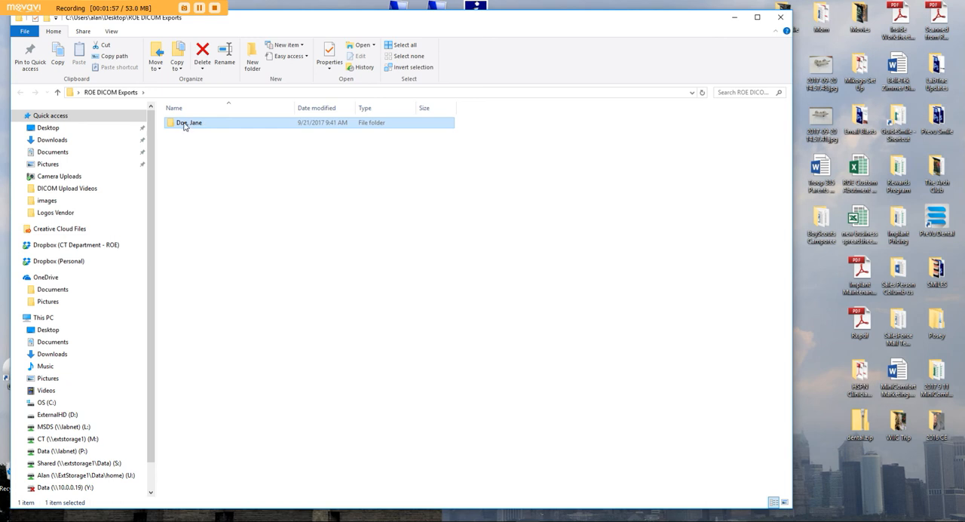
double_click(190, 122)
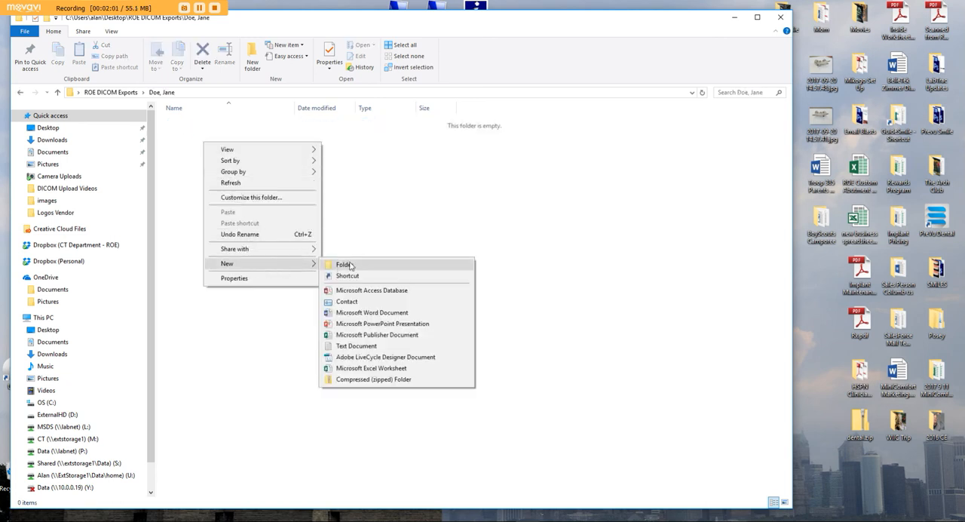
left_click(342, 264)
type("Appliance")
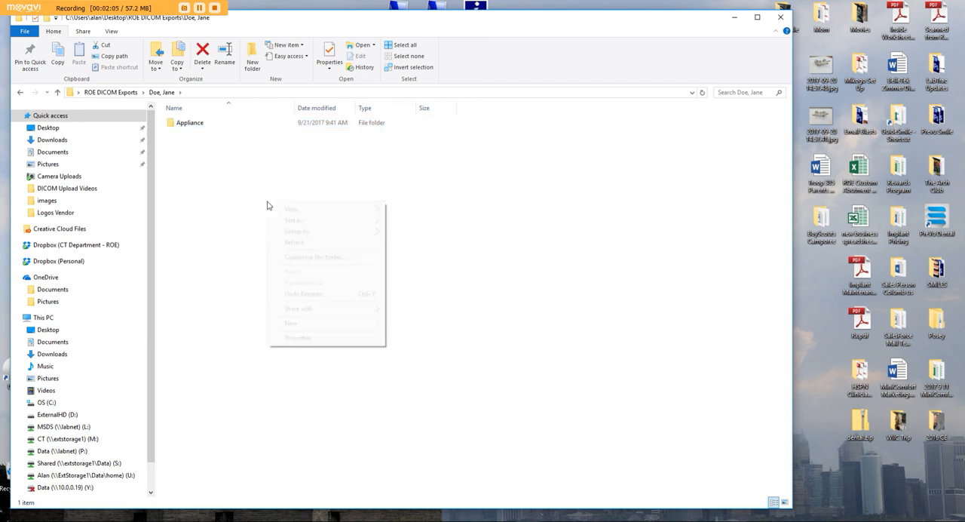
left_click(292, 322)
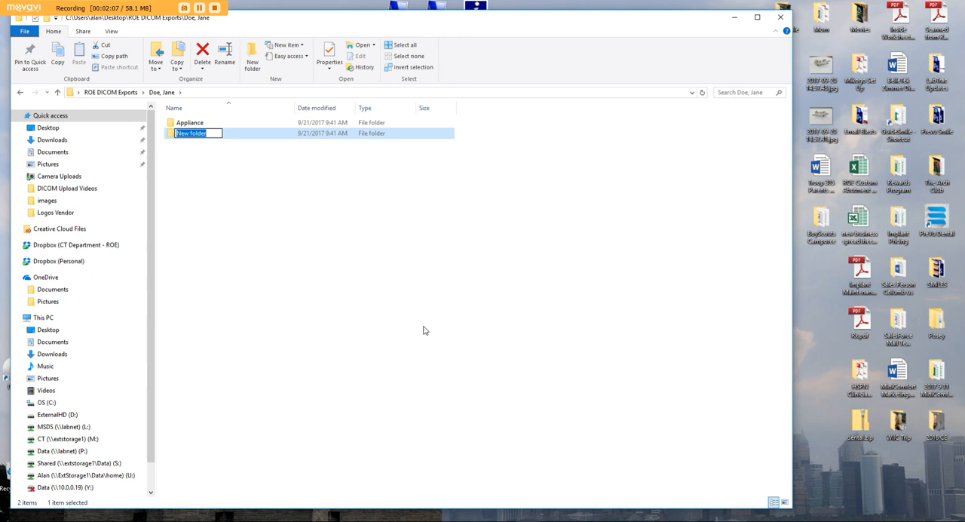
type("Patient")
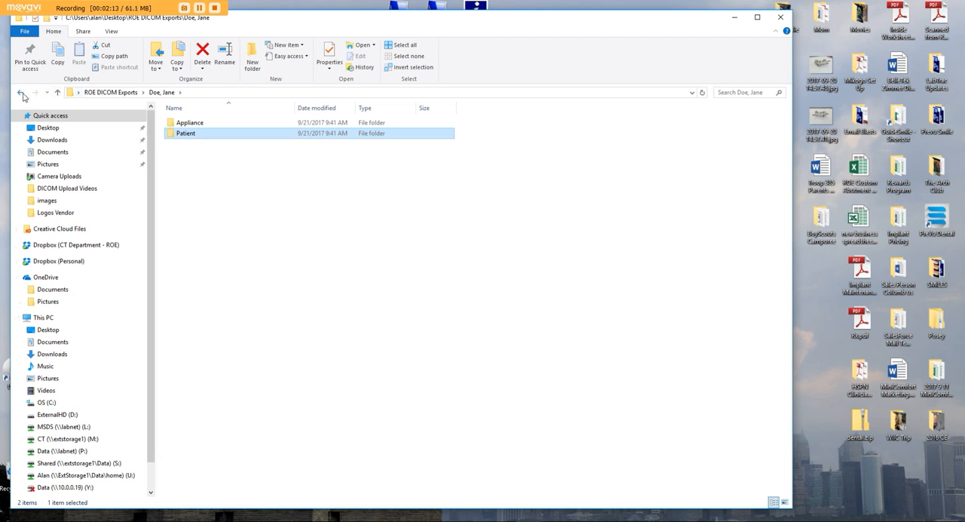
Compress the Doe, Jane folder into Doe, Jane.zip via Send to > Compressed folder.
right_click(188, 123)
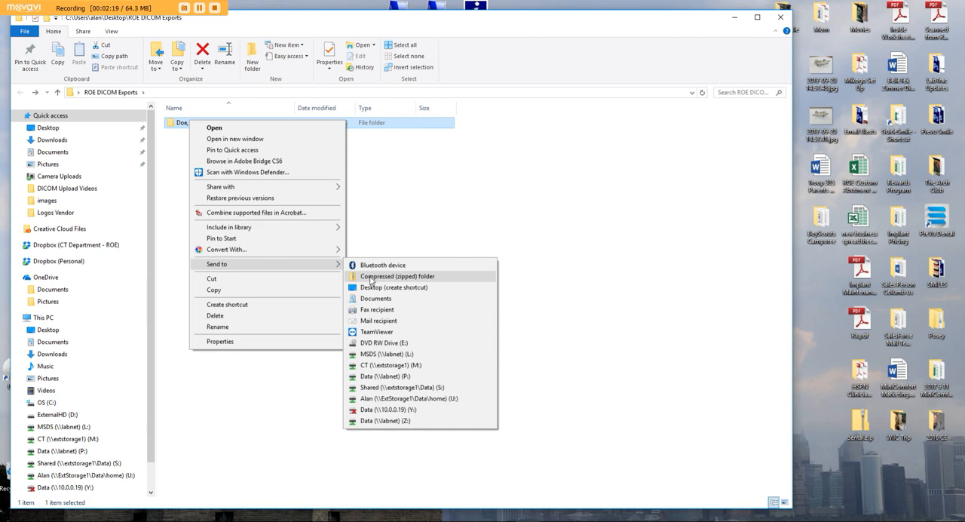
left_click(398, 276)
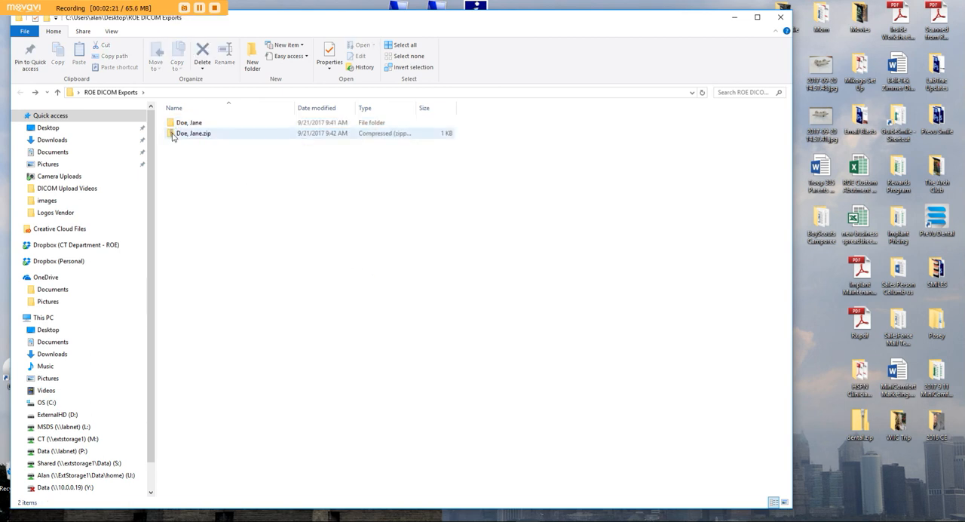
left_click(193, 132)
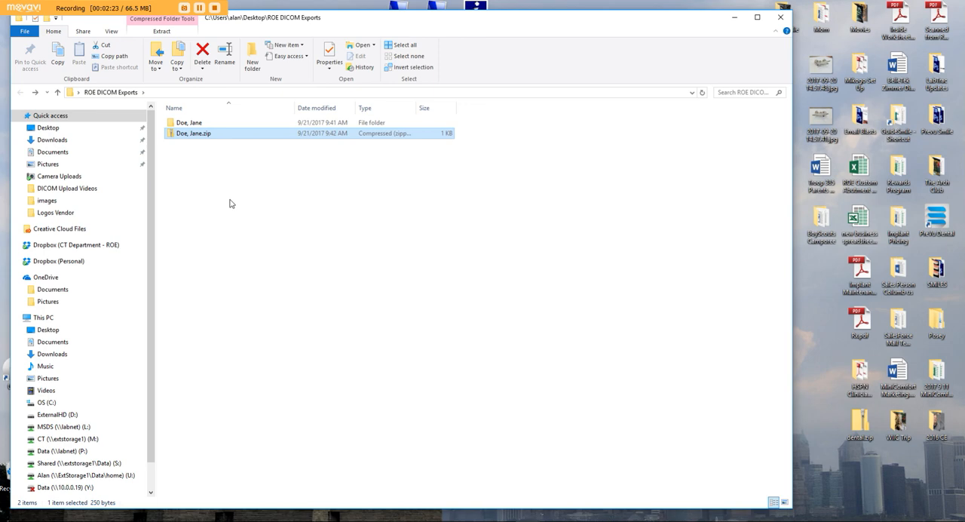